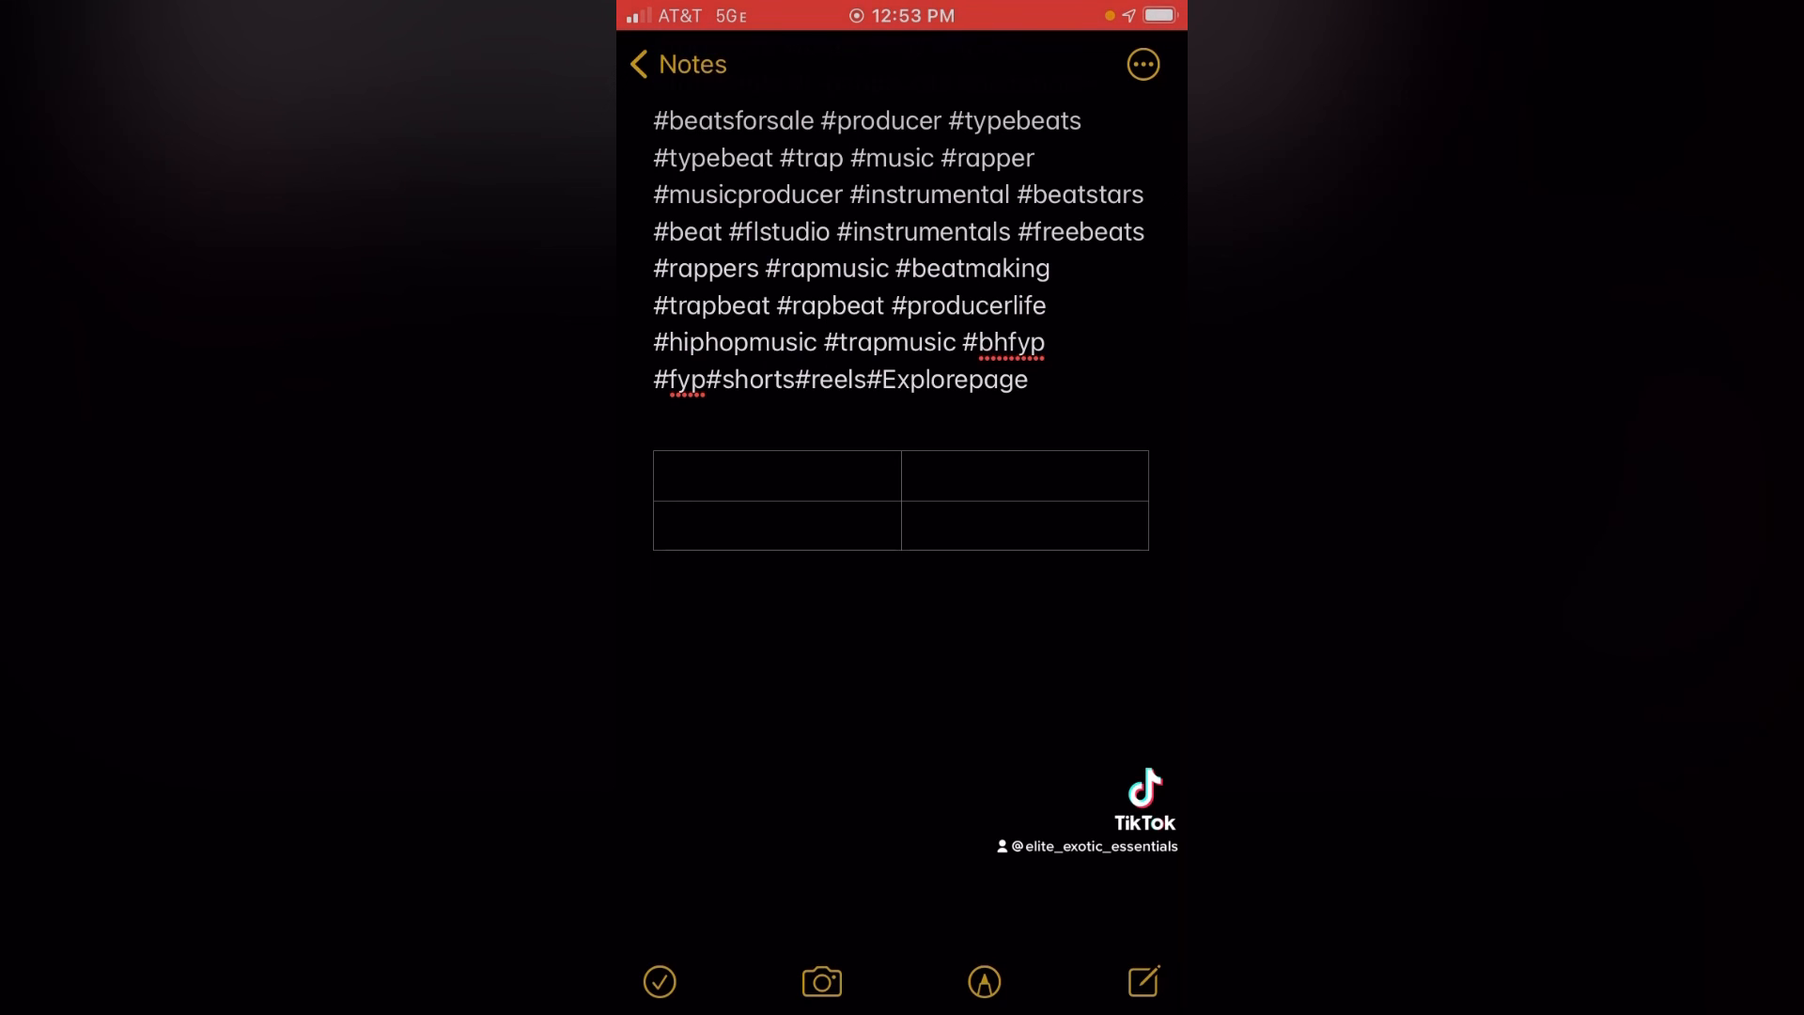
pyautogui.scroll(-3)
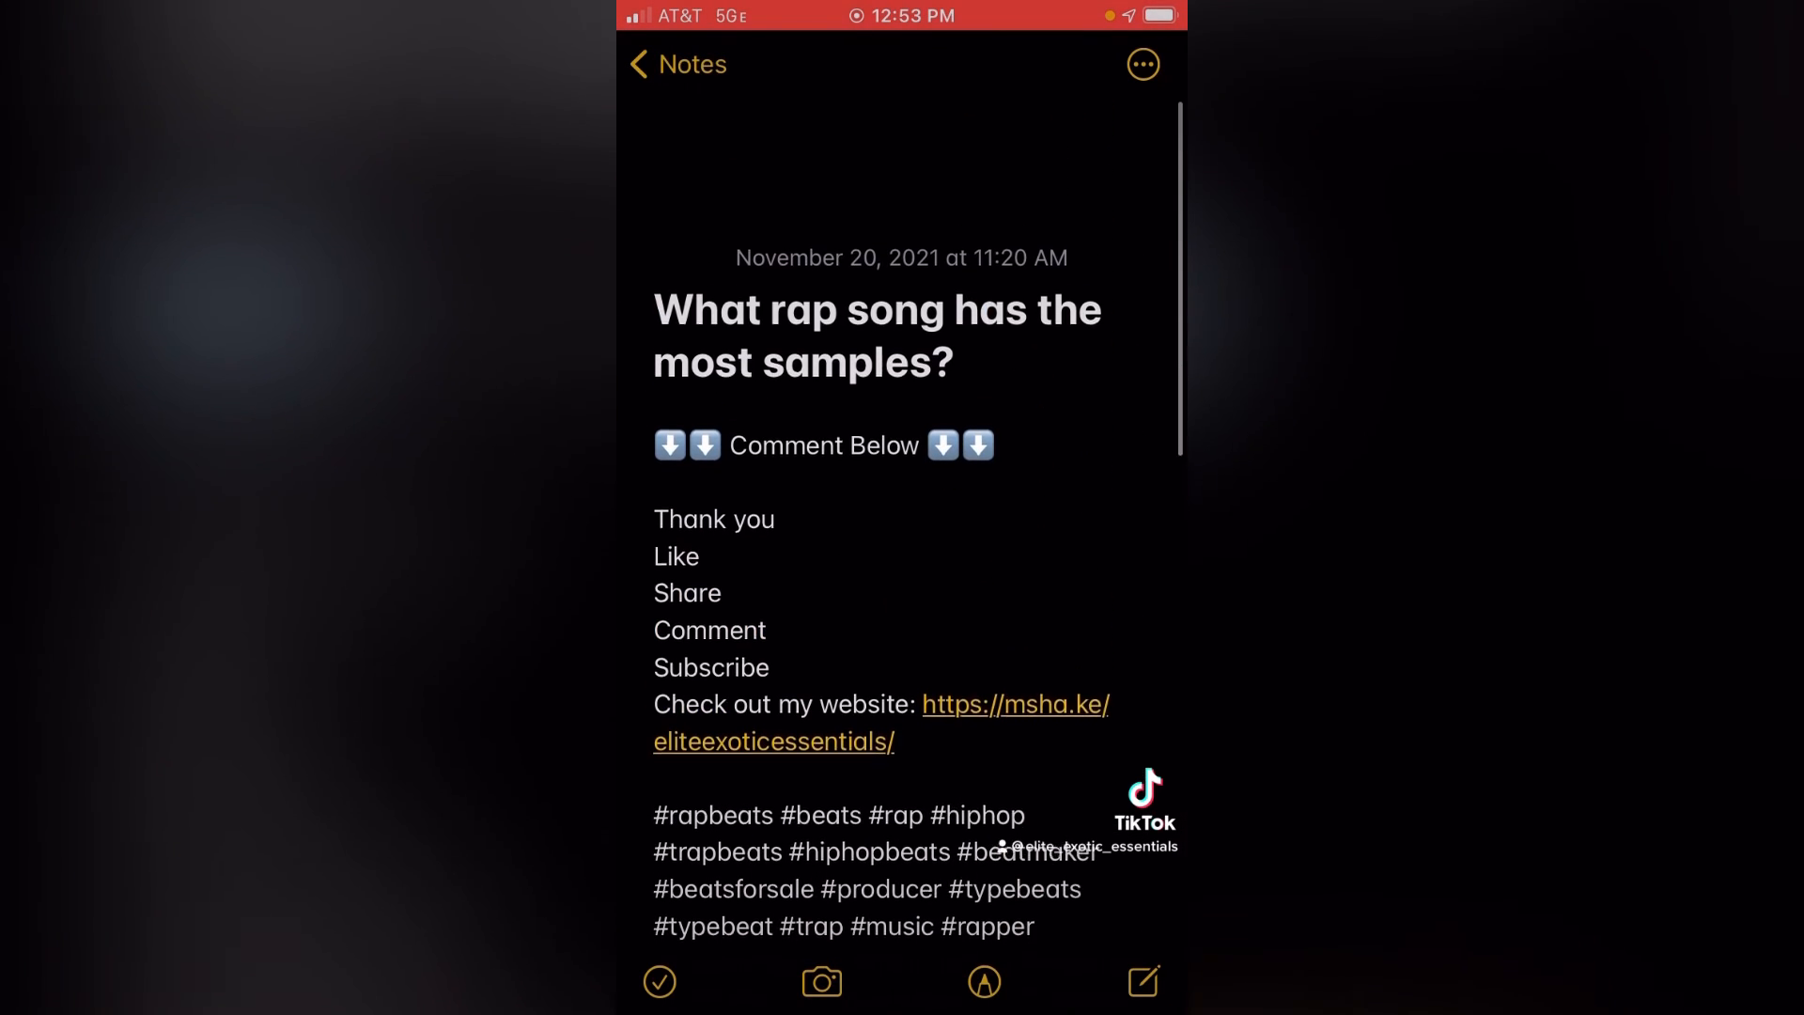
pyautogui.scroll(-3)
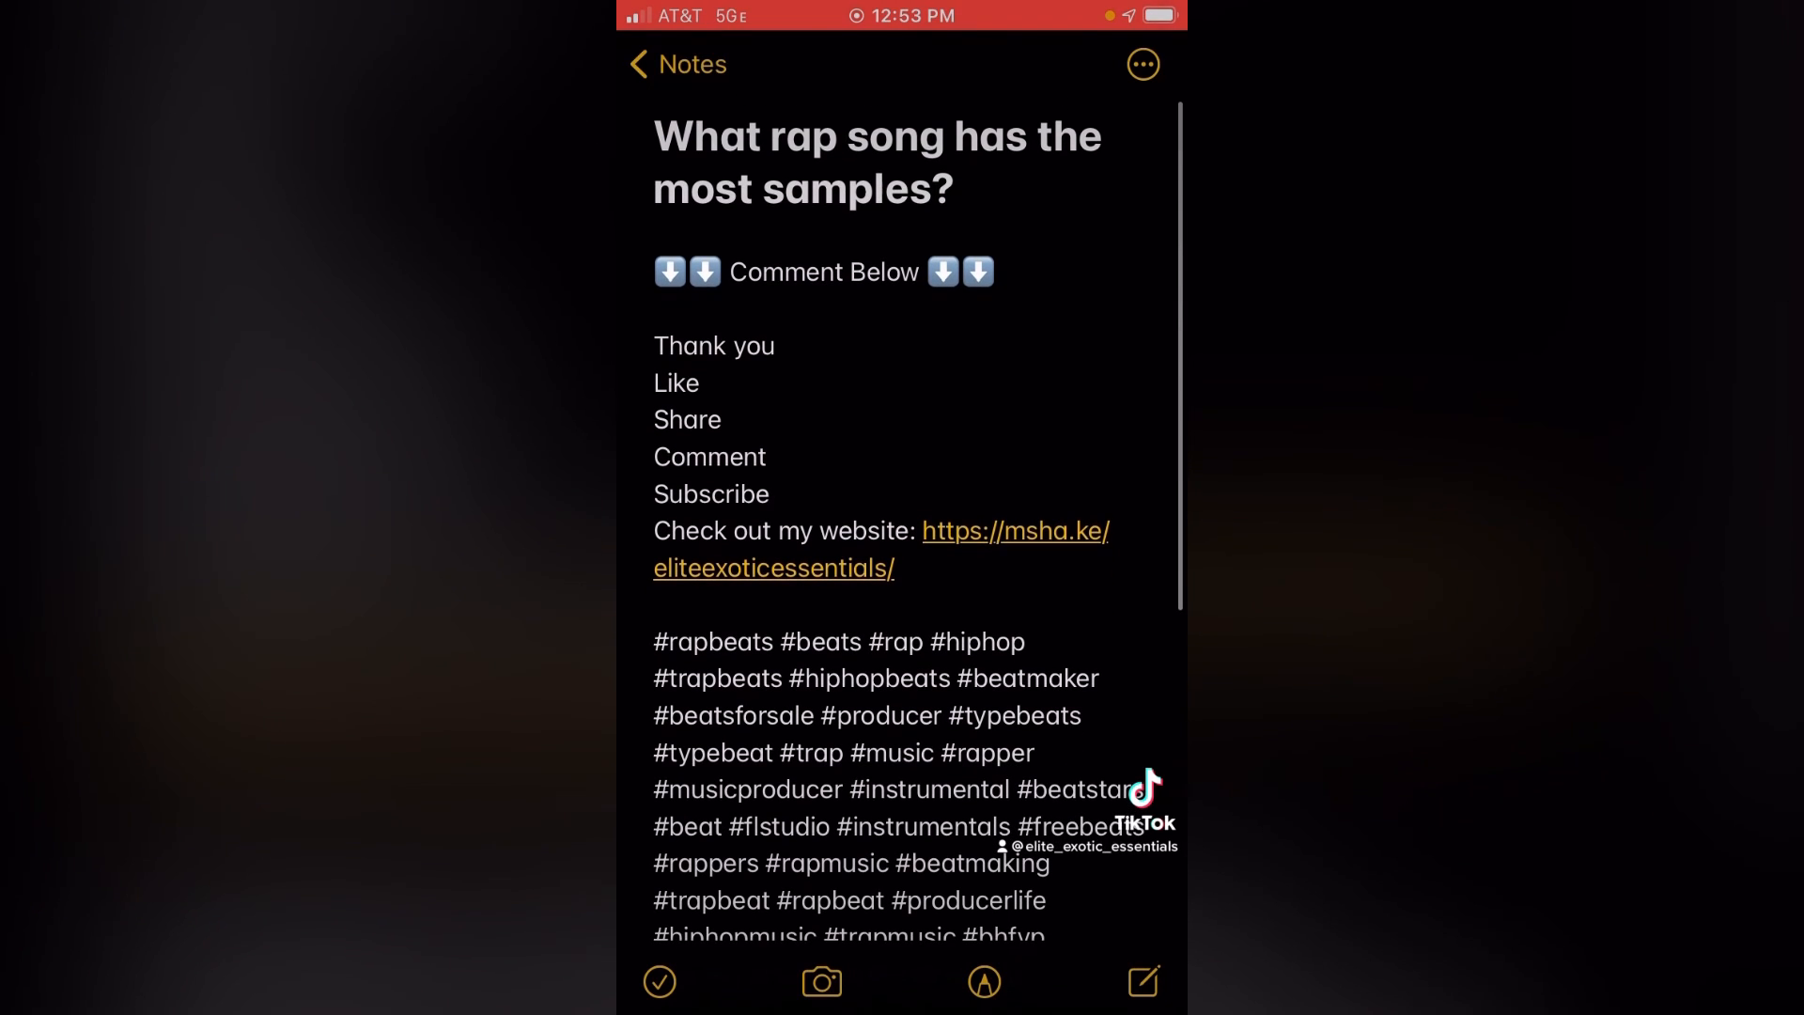